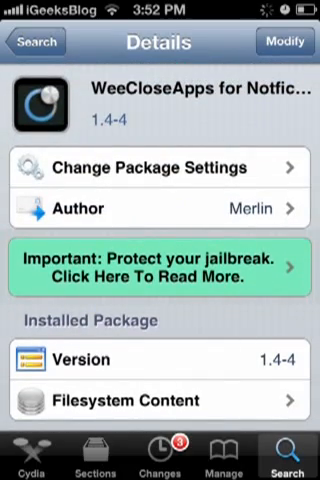
Confirm WeeCloseApps 1.4-4 is installed in Cydia and return to the home screen
{"action": "scroll", "scroll_direction": "down", "scroll_amount": 3}
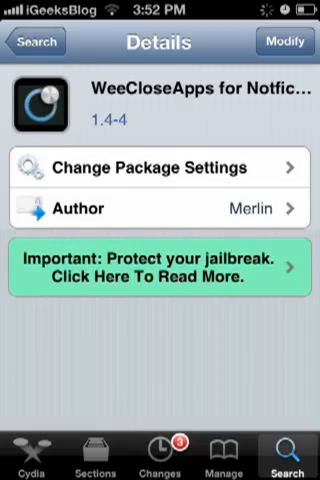
{"action": "key", "text": "home"}
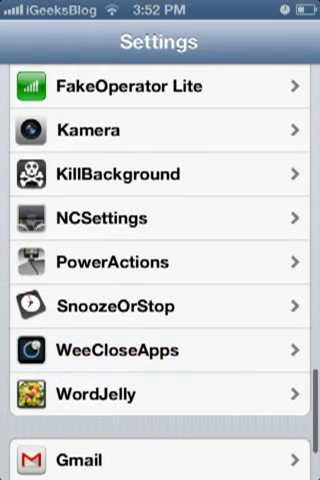
Open WeeCloseApps preferences and review the Drag Slider To action options
{"action": "left_click", "coordinate": [160, 351]}
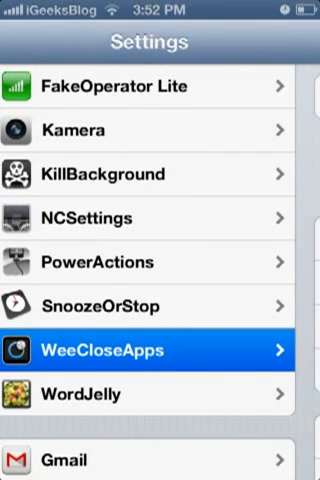
{"action": "left_click", "coordinate": [160, 348]}
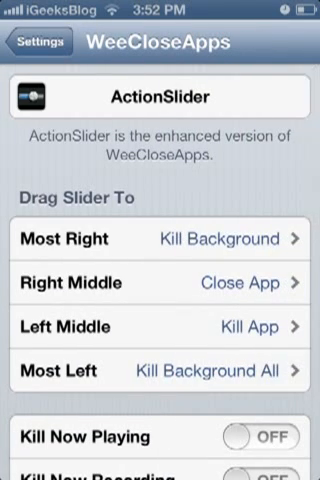
{"action": "scroll", "scroll_direction": "down", "scroll_amount": 3}
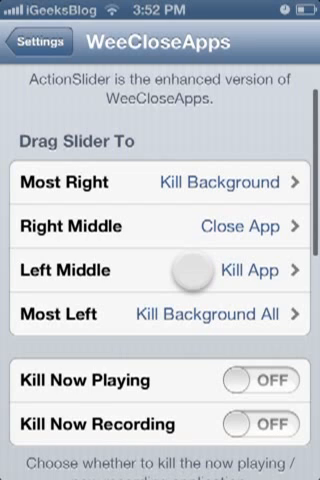
{"action": "scroll", "scroll_direction": "down", "scroll_amount": 3}
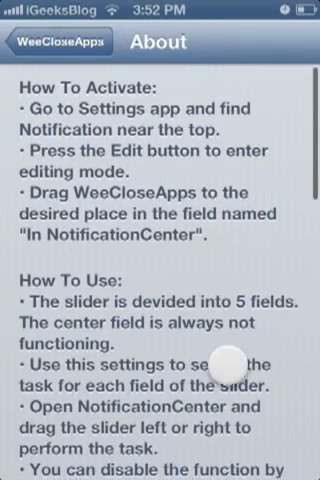
Scroll through the WeeCloseApps About page to read How To Activate
{"action": "scroll", "scroll_direction": "down", "scroll_amount": 3}
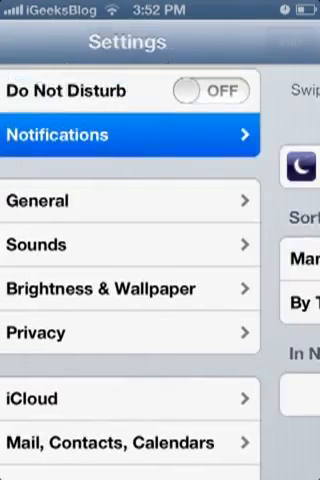
Put Notifications in edit mode and scroll In Notification Center down to WeeCloseApps
{"action": "left_click", "coordinate": [130, 133]}
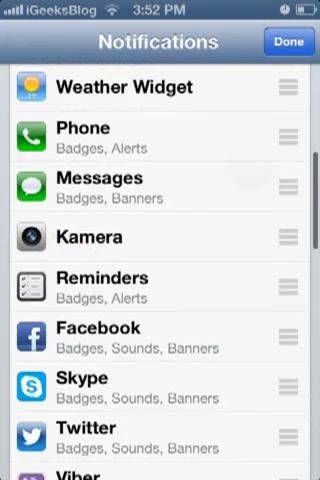
{"action": "scroll", "scroll_direction": "down", "scroll_amount": 3}
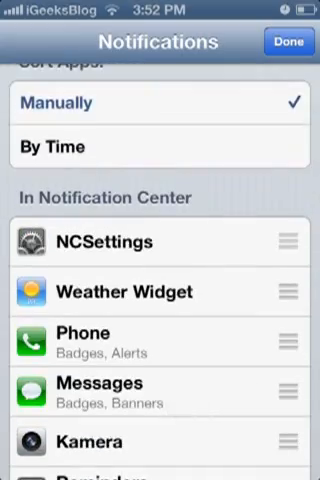
{"action": "scroll", "scroll_direction": "down", "scroll_amount": 3}
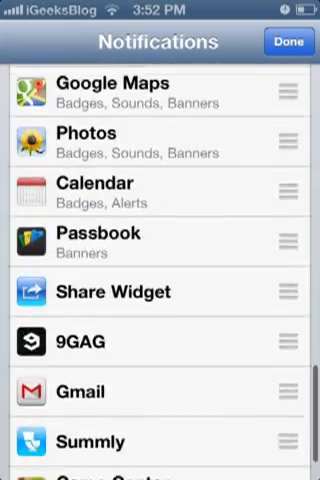
{"action": "scroll", "scroll_direction": "down", "scroll_amount": 3}
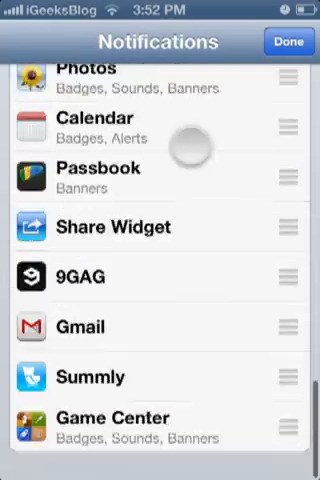
{"action": "scroll", "scroll_direction": "down", "scroll_amount": 3}
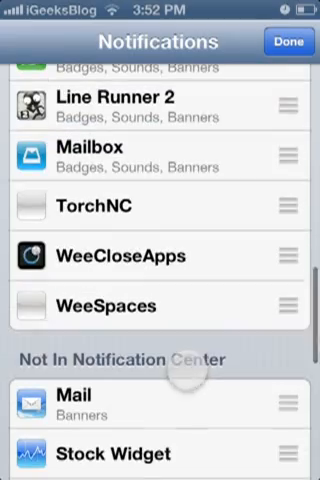